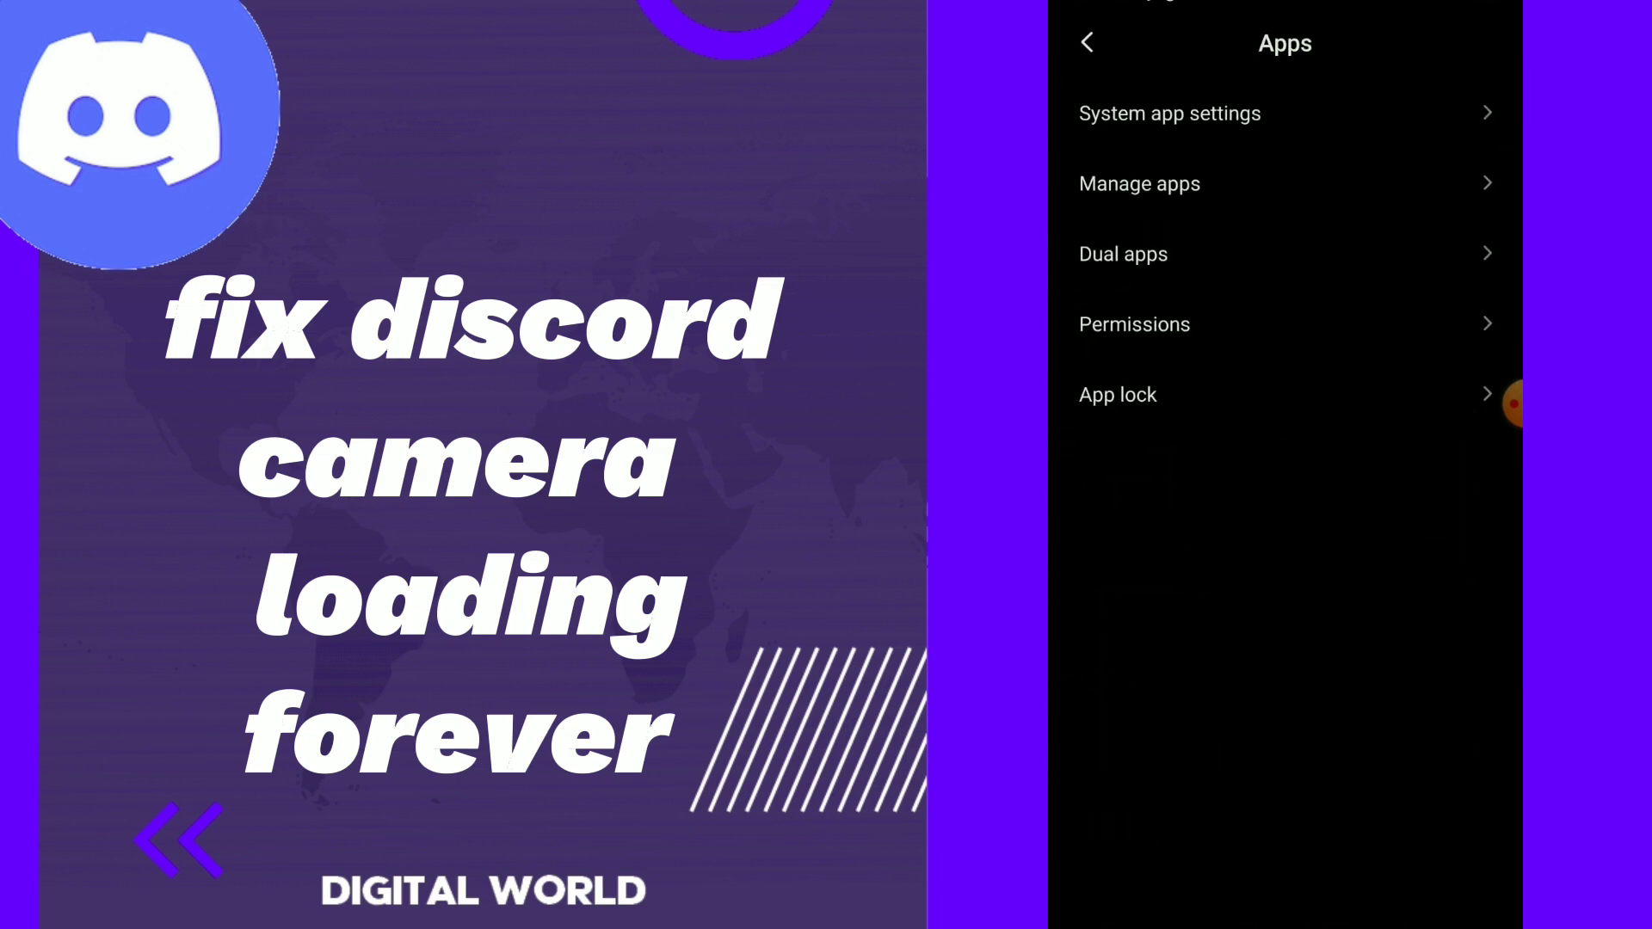
Step: Clear only Discord's cache from its Clear data options, keeping other app data
left_click(1138, 183)
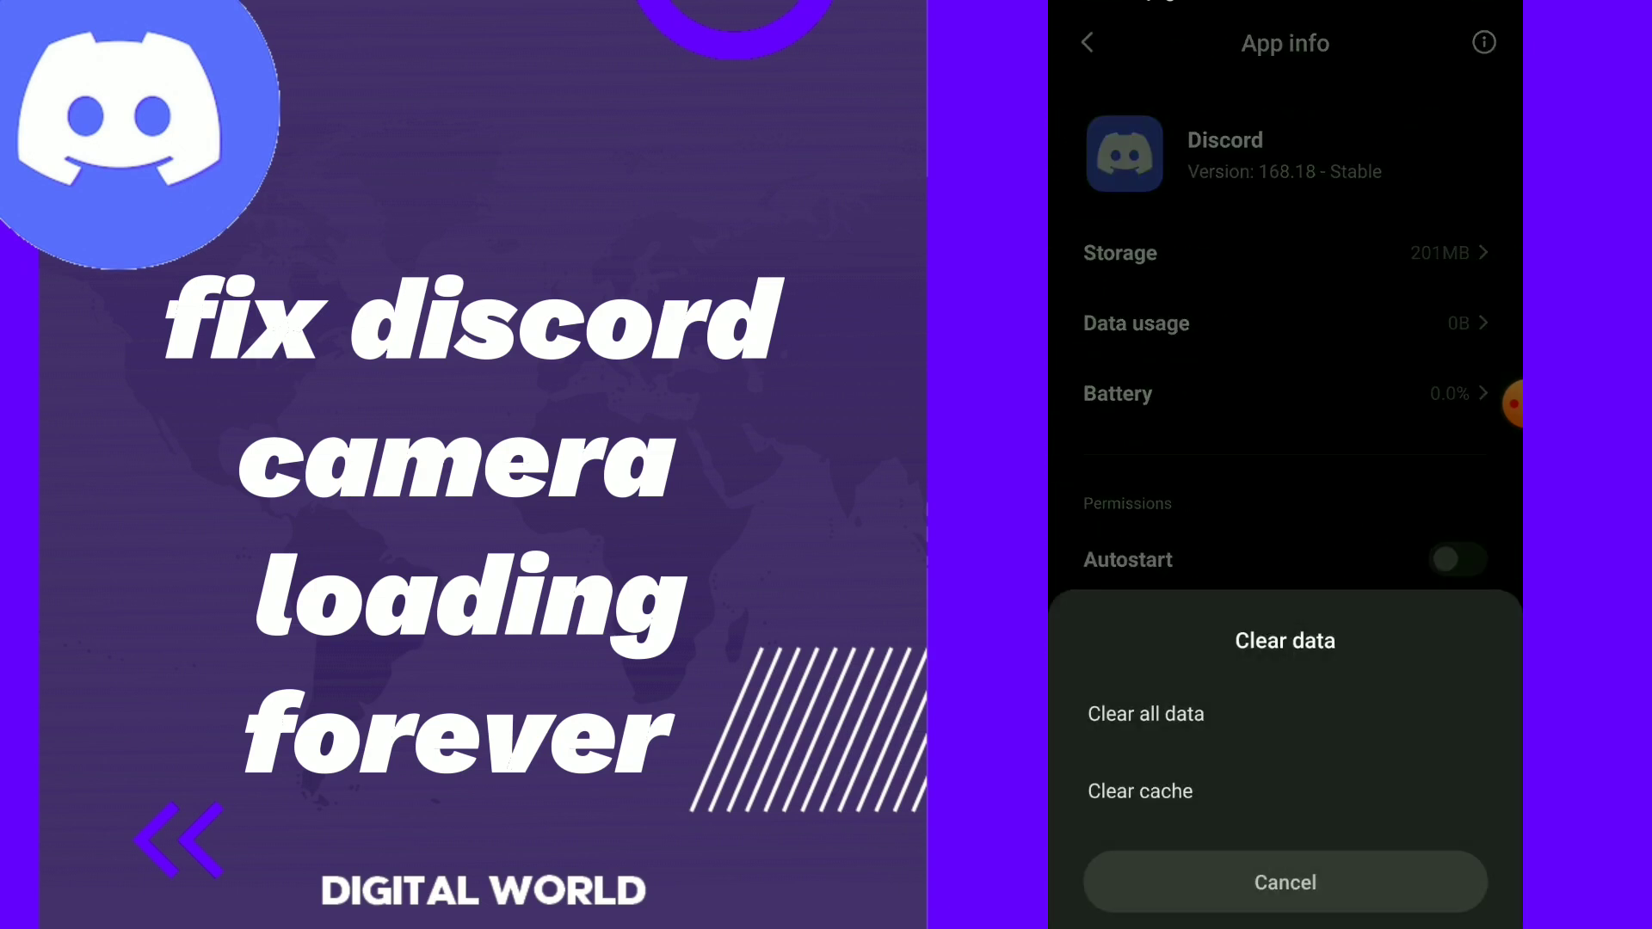
left_click(1285, 882)
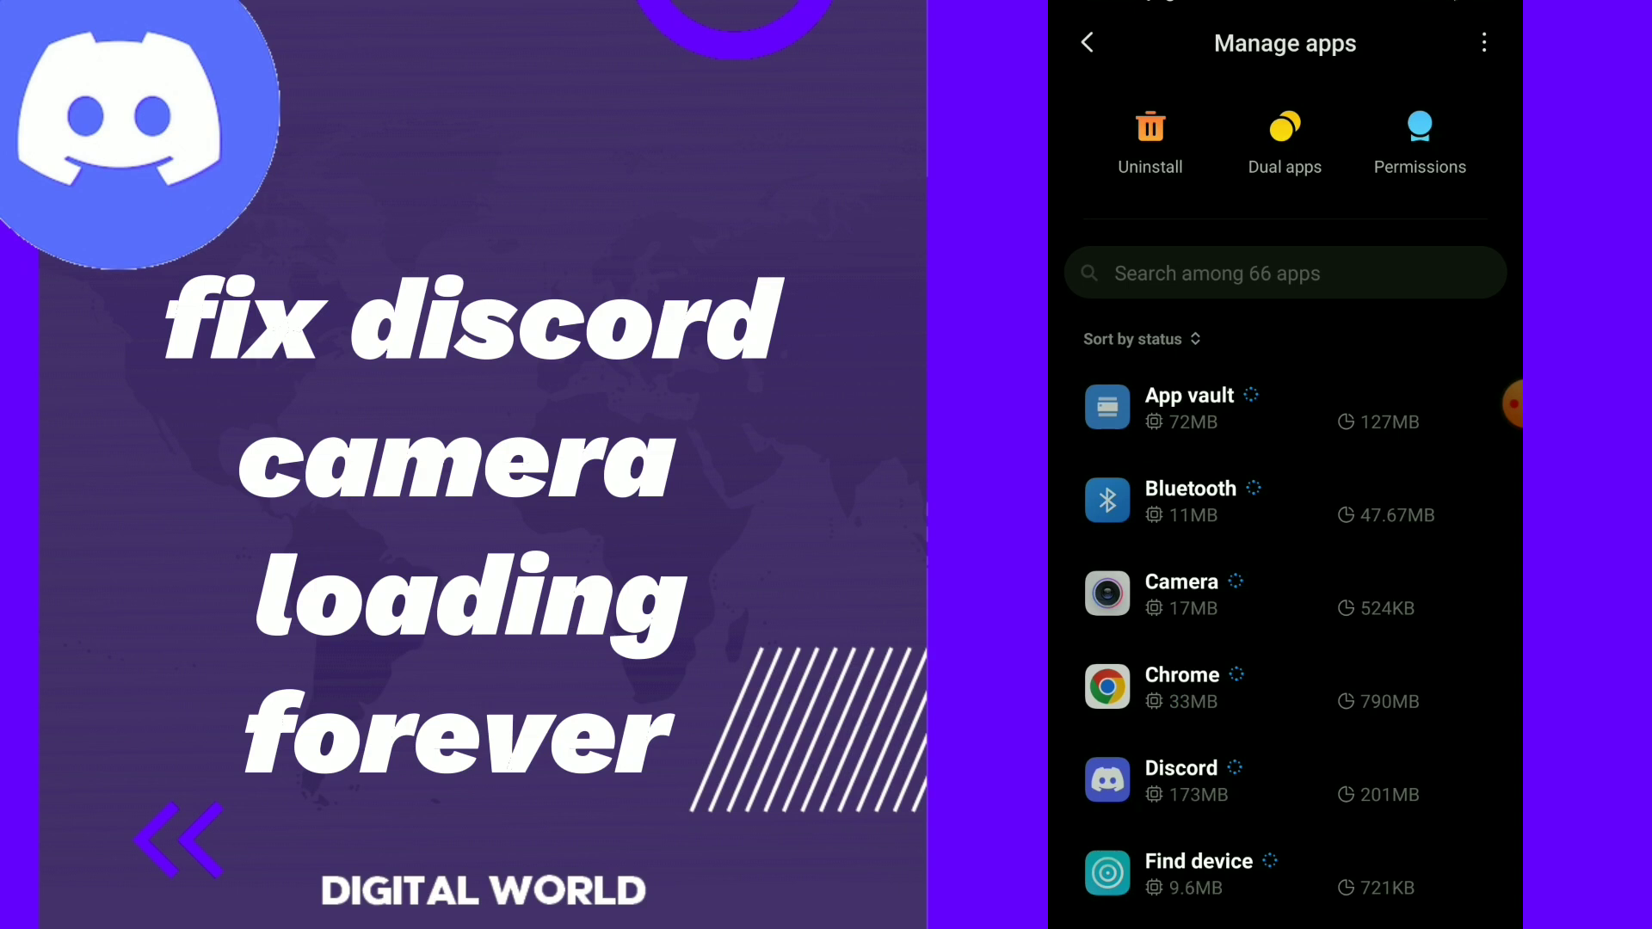
Step: Switch on Discord's Camera permission and go back to the home screen
left_click(1180, 779)
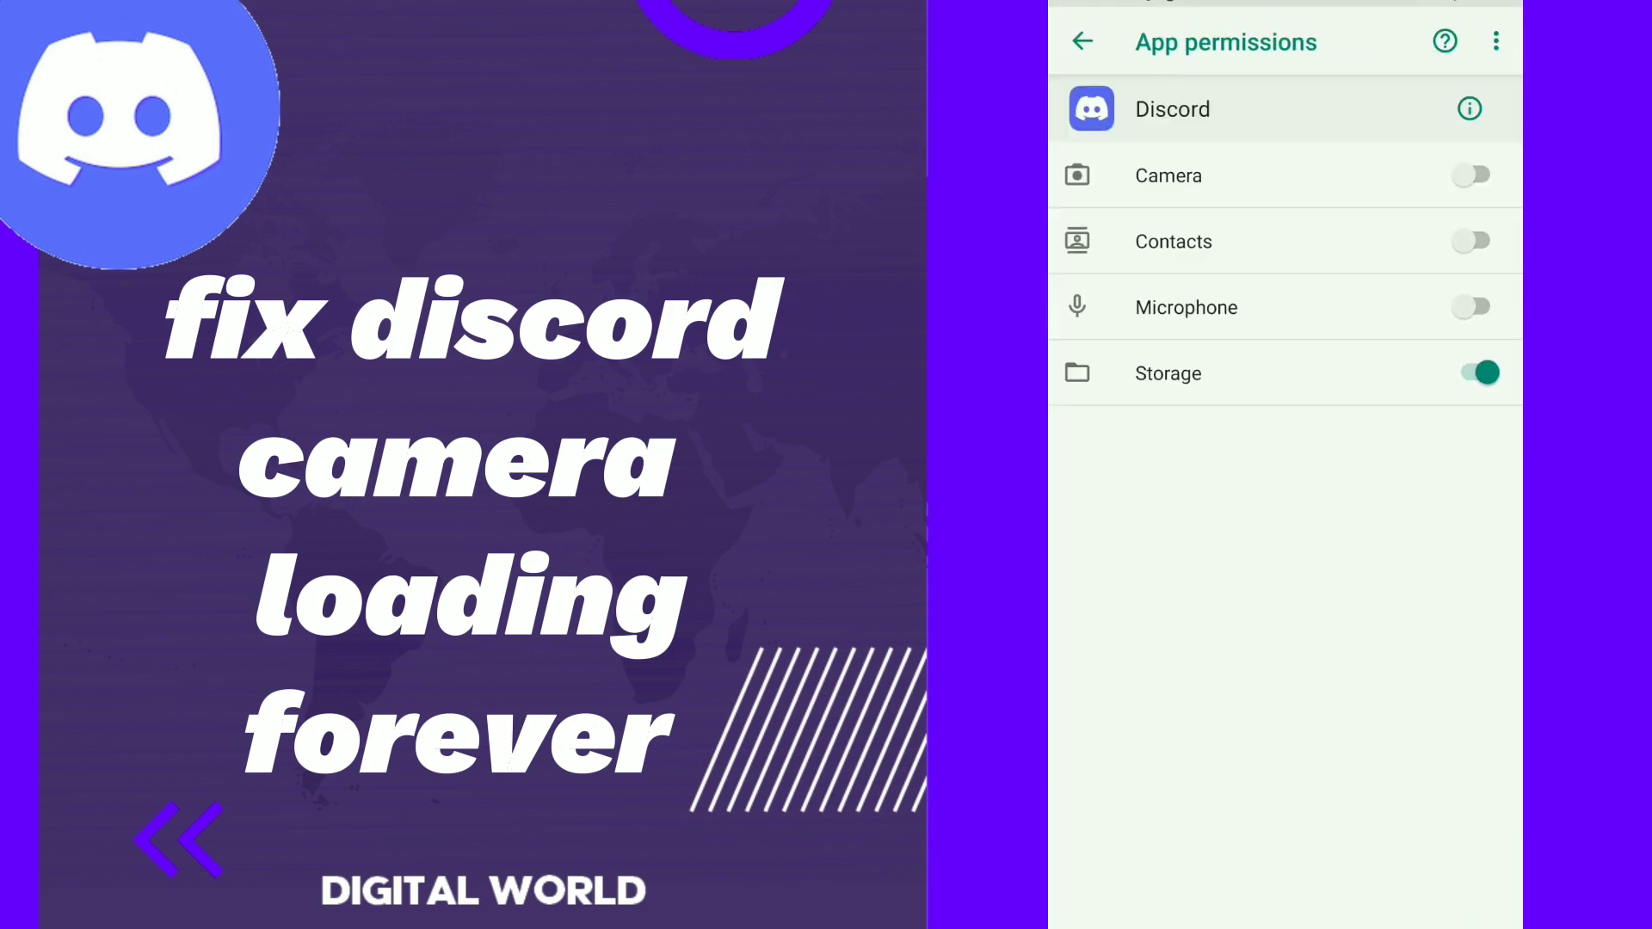
left_click(1473, 175)
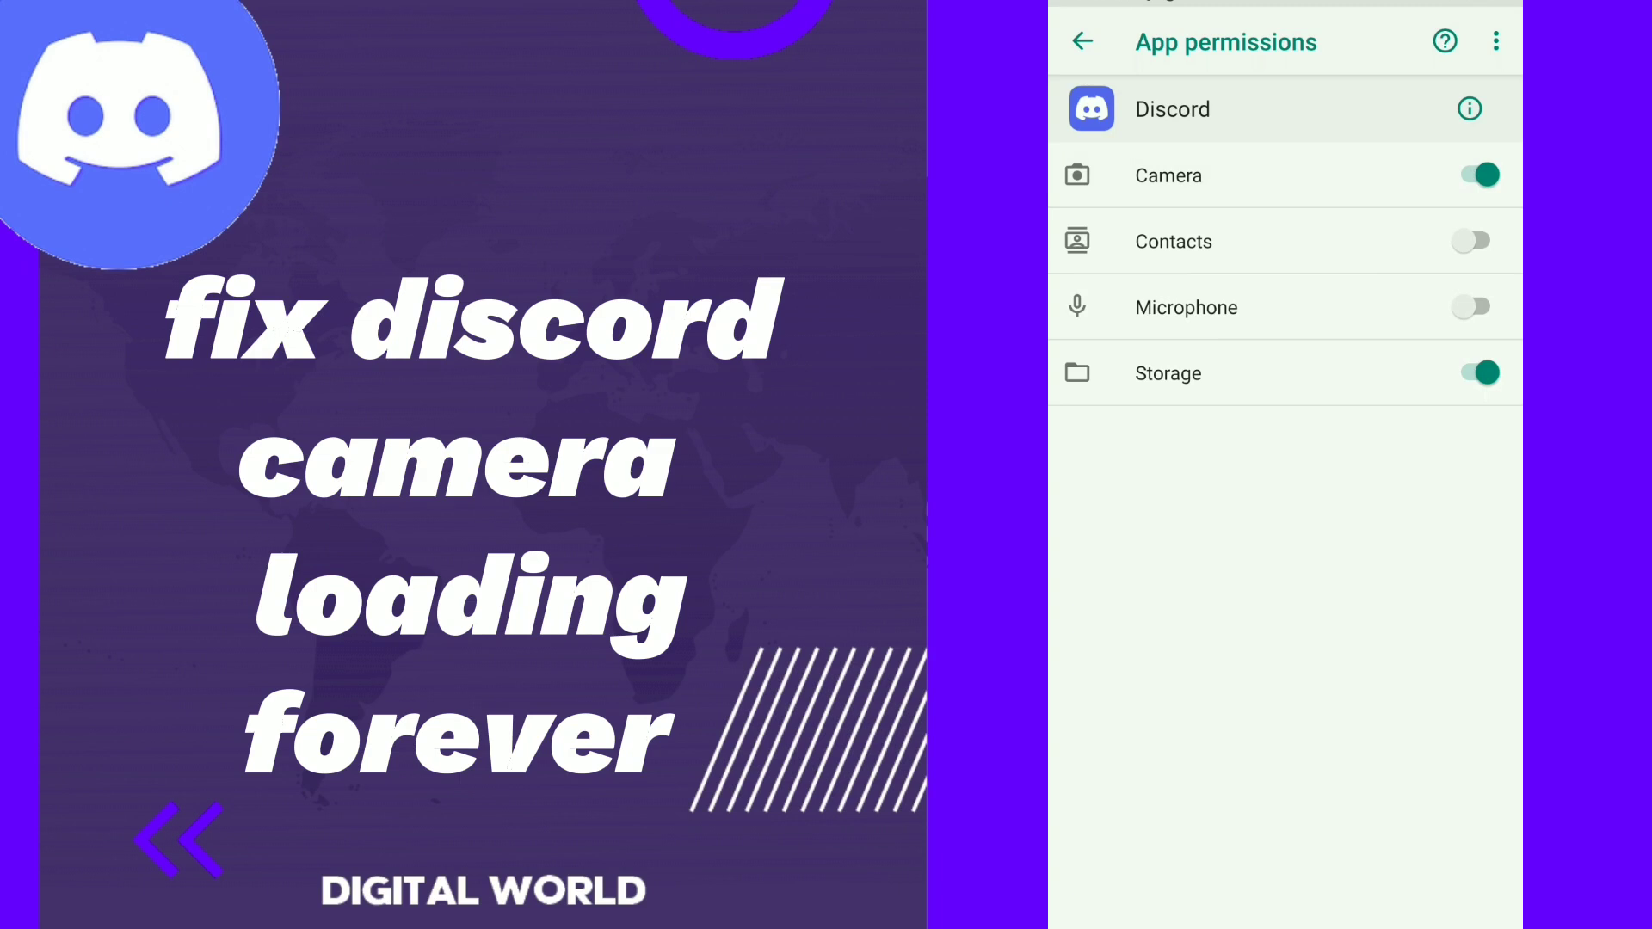
left_click(1083, 42)
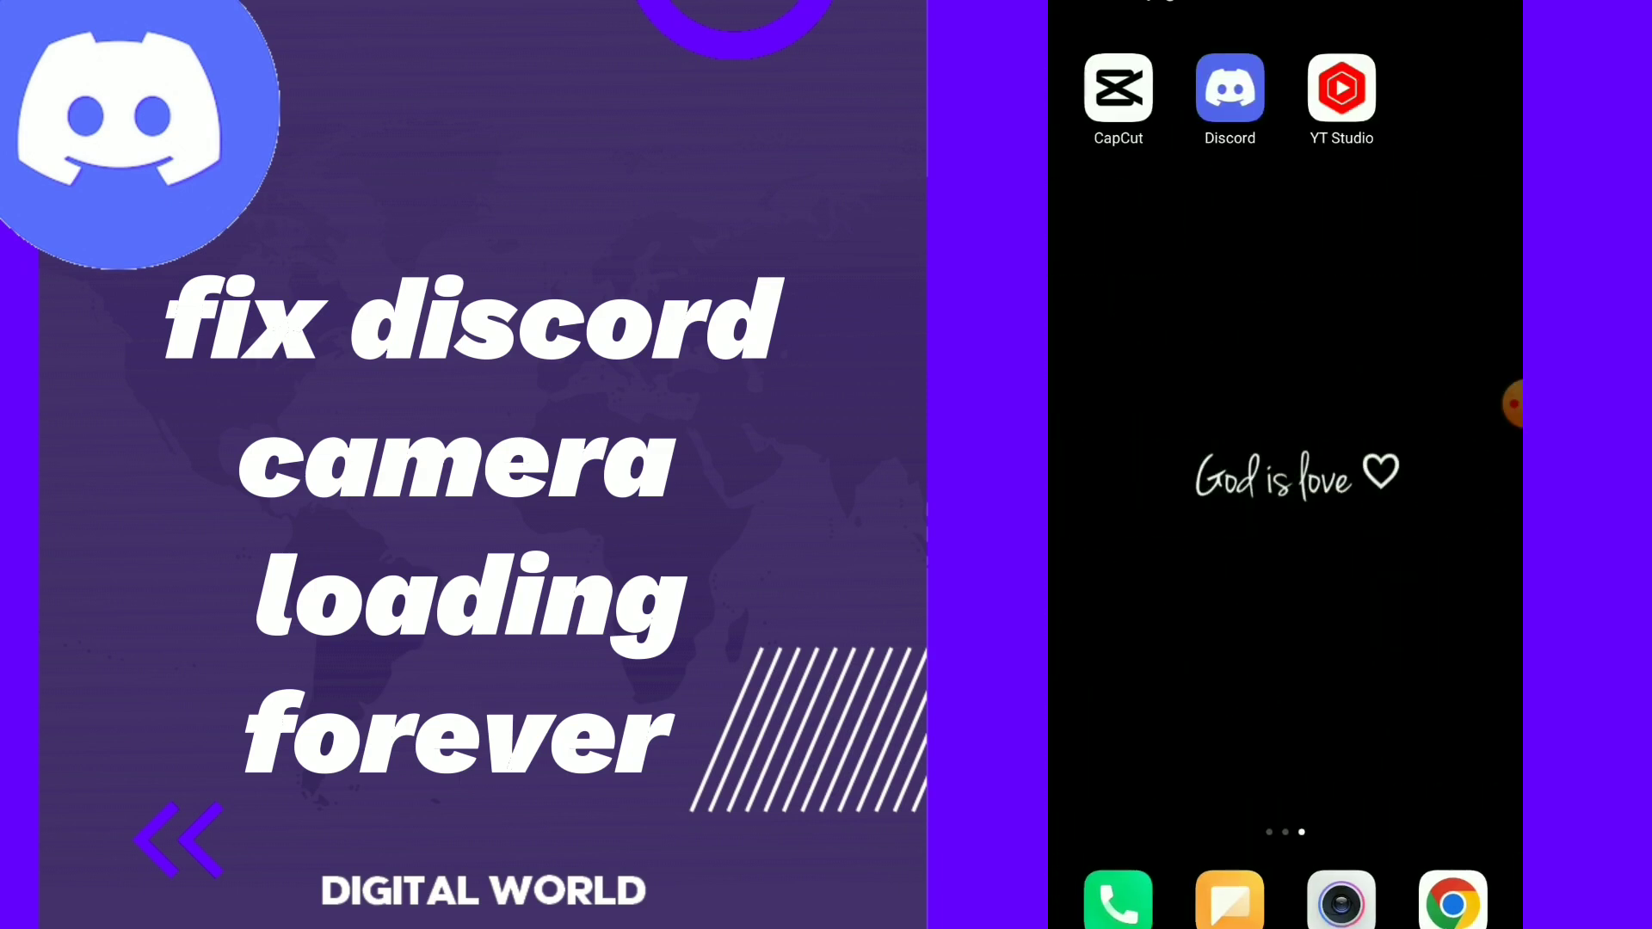
left_click(1494, 403)
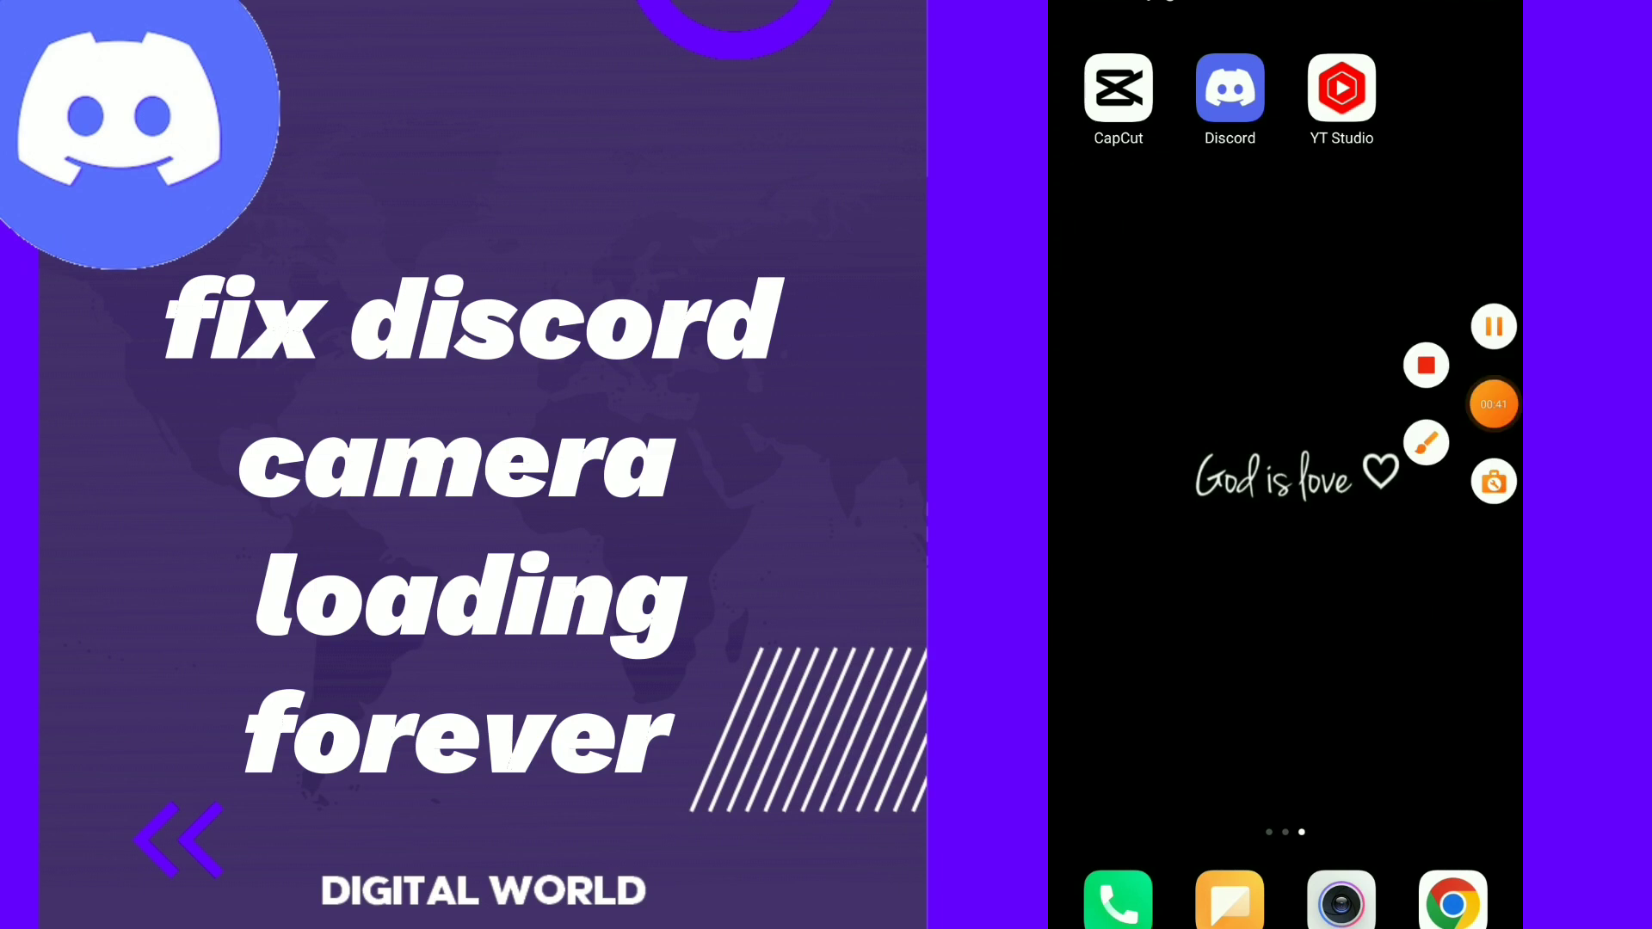